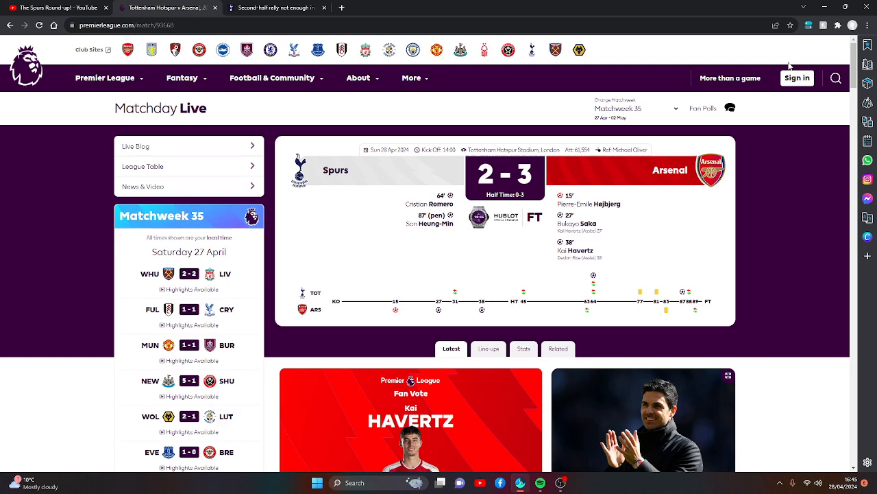
mouse_move(480, 4)
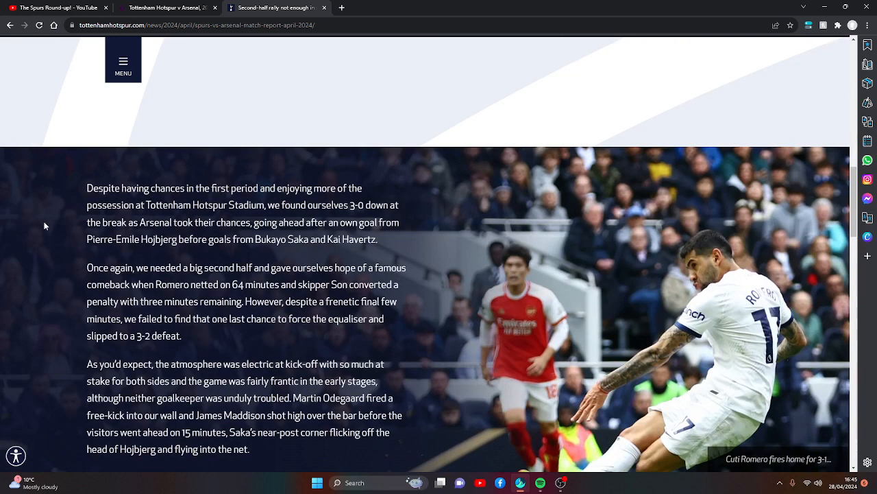
mouse_move(65, 219)
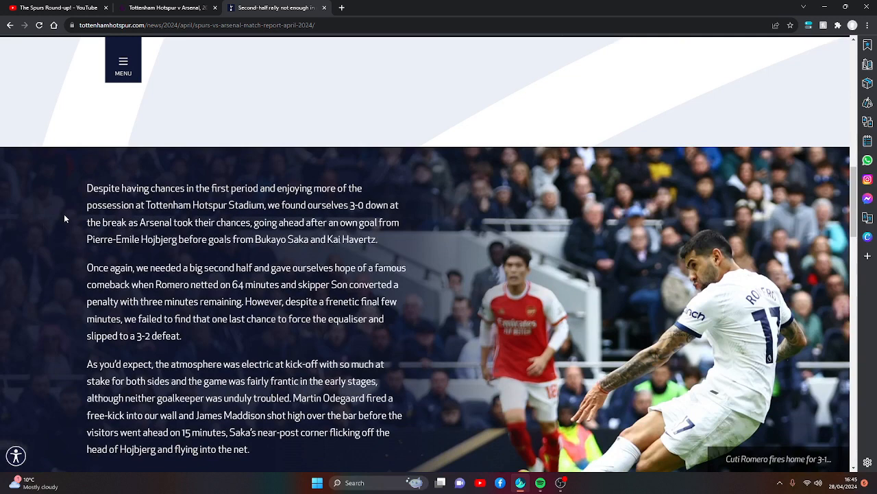
Step: Scroll through the report's opening summary of the 3–2 defeat to Saka and Havertz's first-half goals
scroll(down, 3)
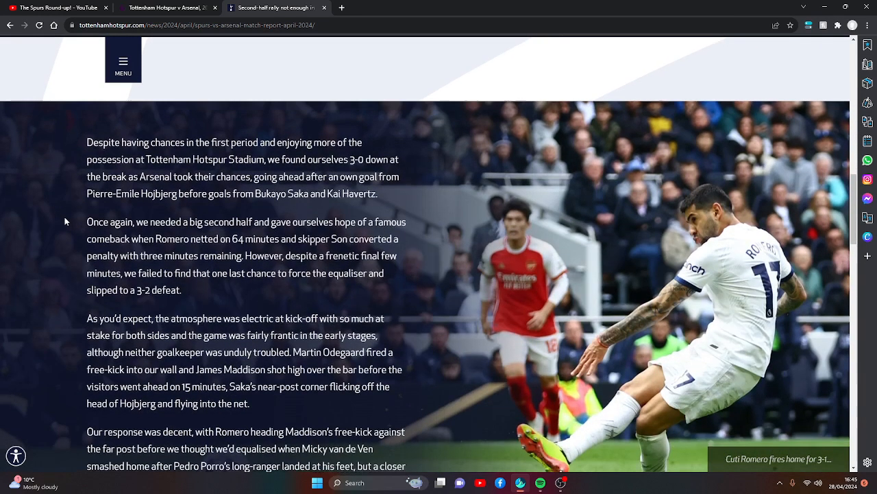
mouse_move(38, 172)
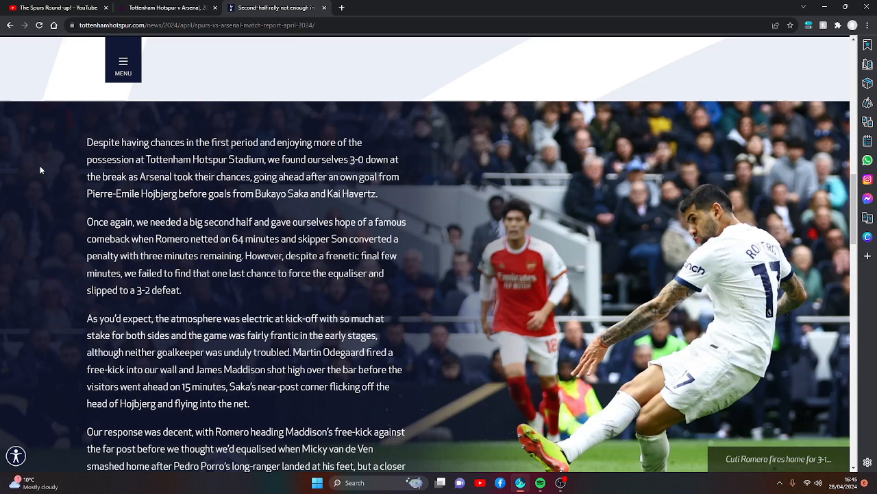
scroll(down, 3)
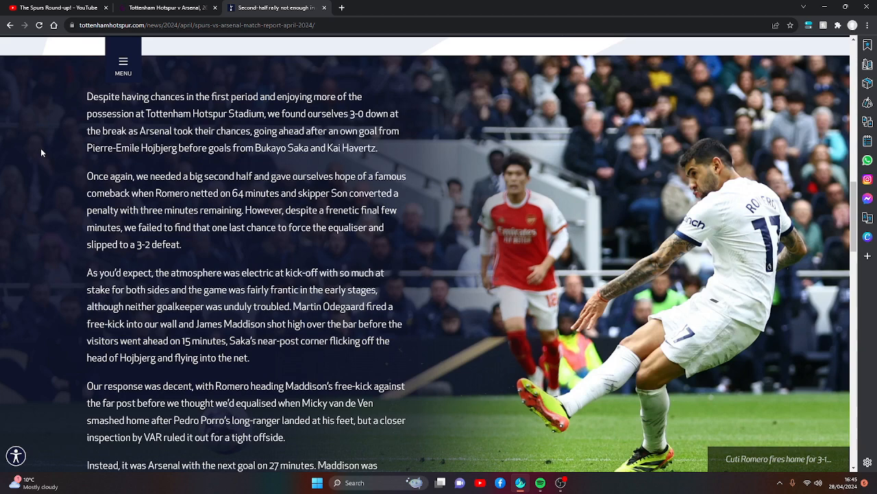
mouse_move(321, 227)
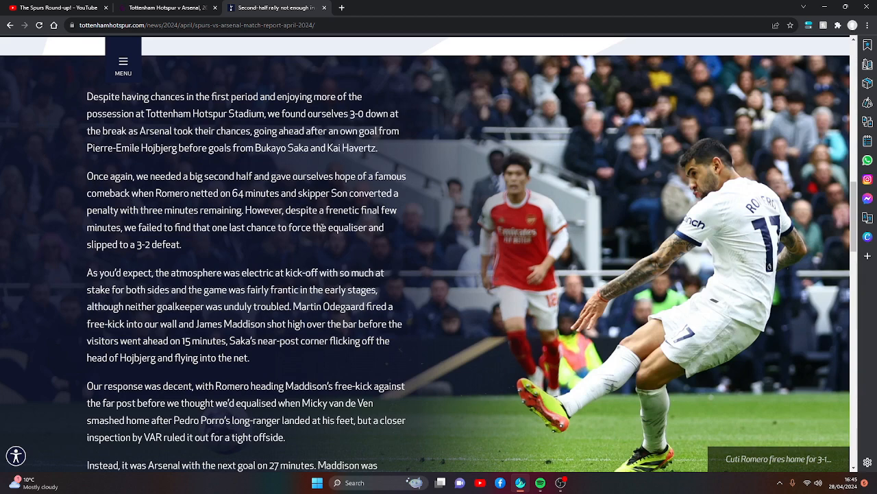
scroll(down, 3)
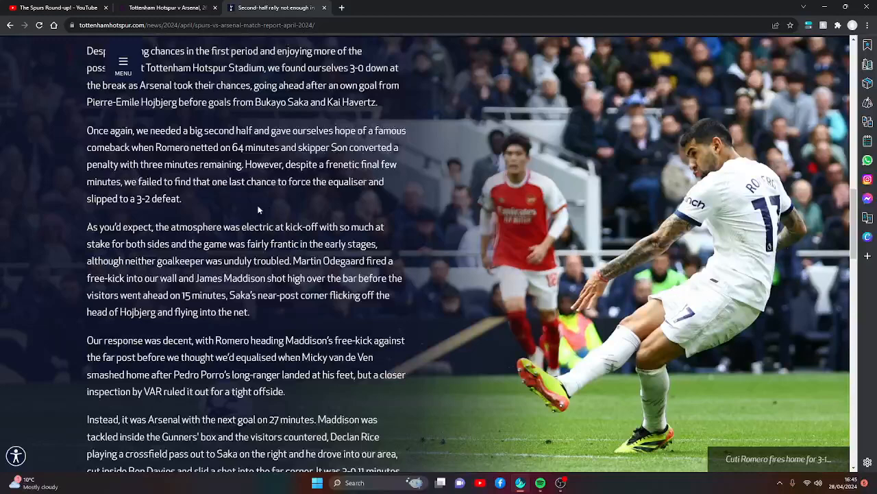
scroll(down, 3)
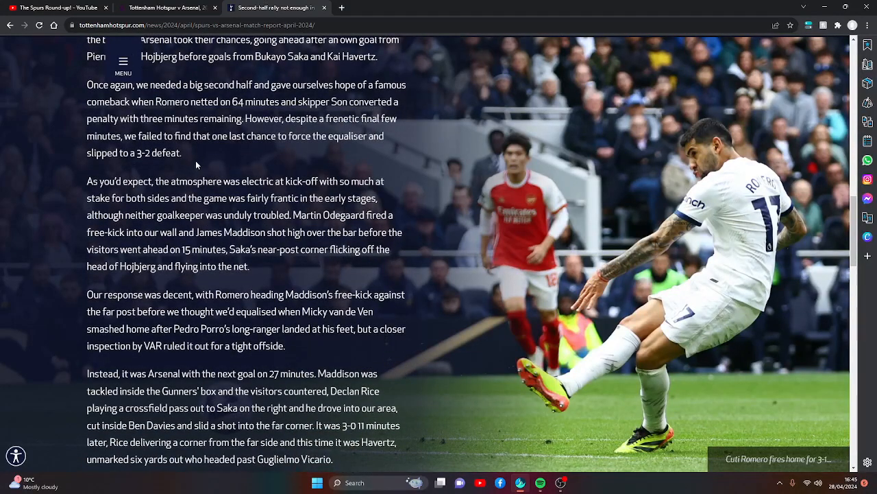
mouse_move(355, 176)
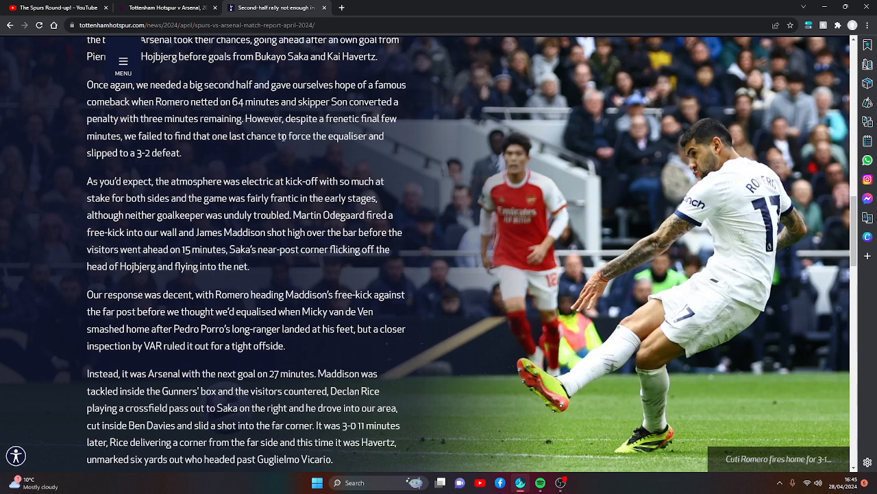
mouse_move(189, 169)
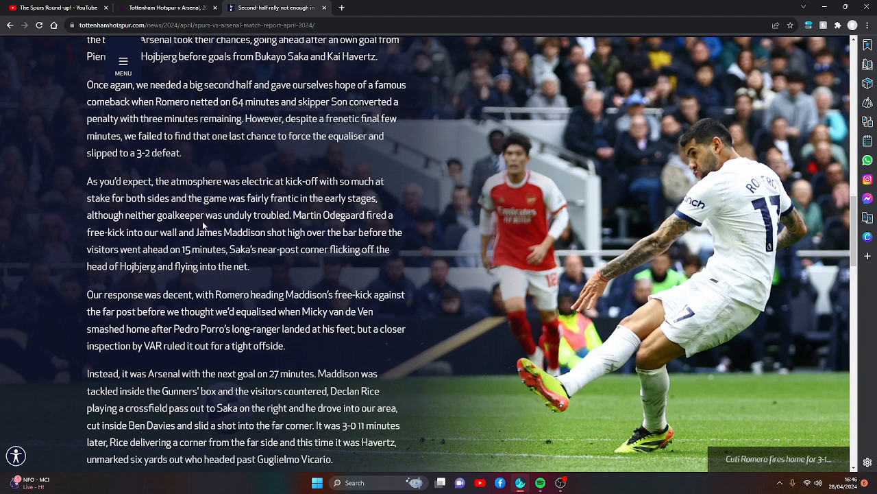
Step: Scroll past Arsenal's first-half goals and Son's late chance to the second half
scroll(down, 3)
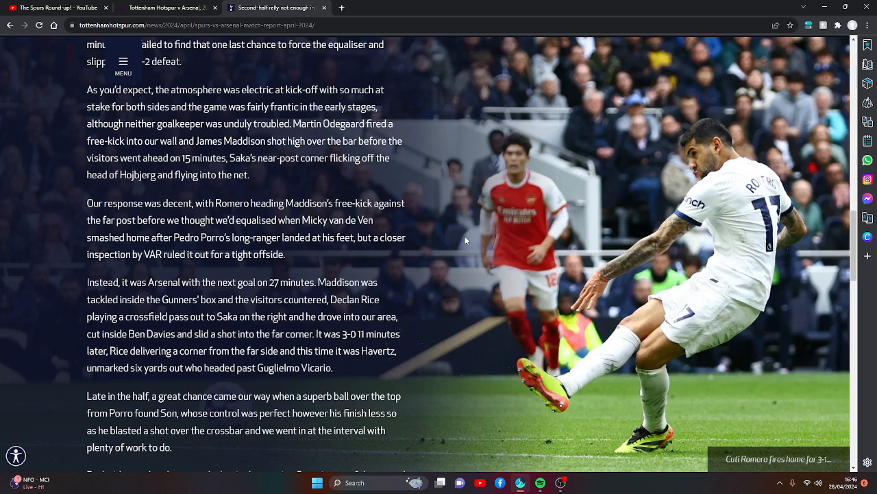
mouse_move(574, 479)
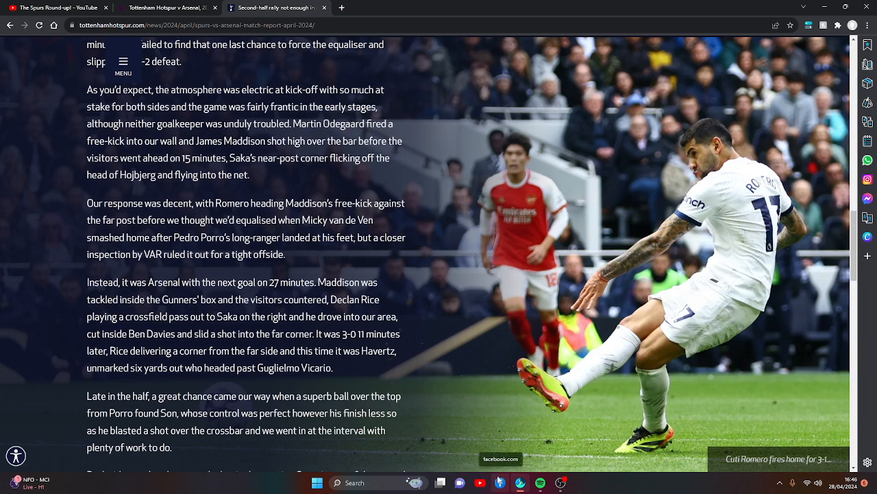
mouse_move(497, 477)
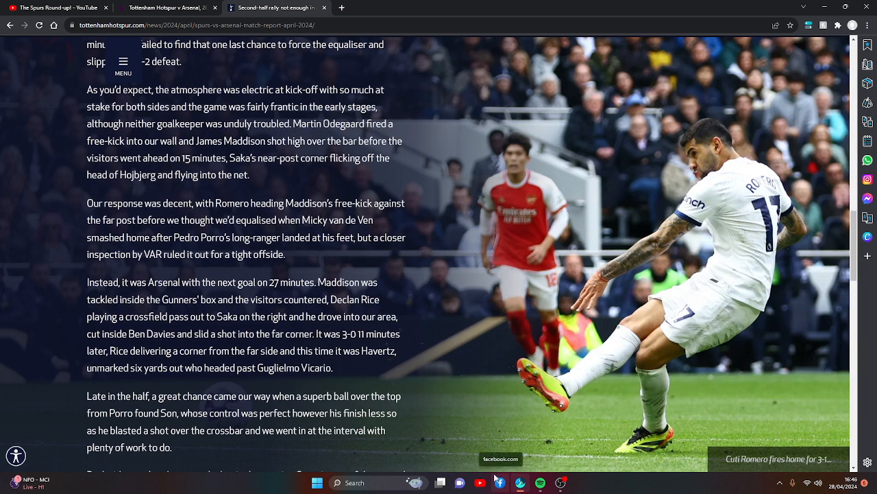
mouse_move(433, 395)
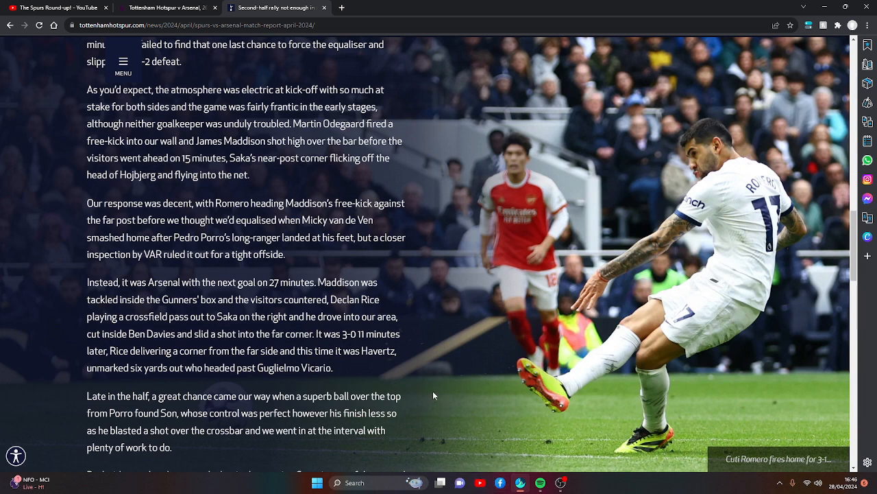
mouse_move(536, 346)
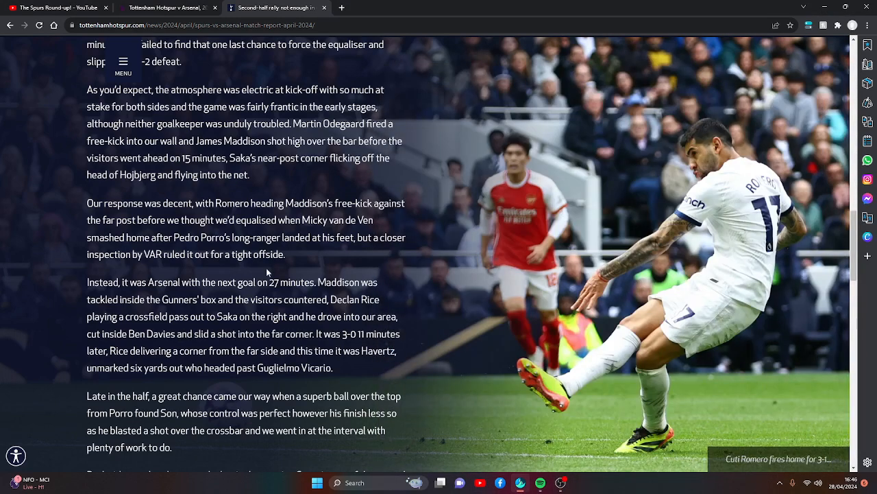
mouse_move(349, 252)
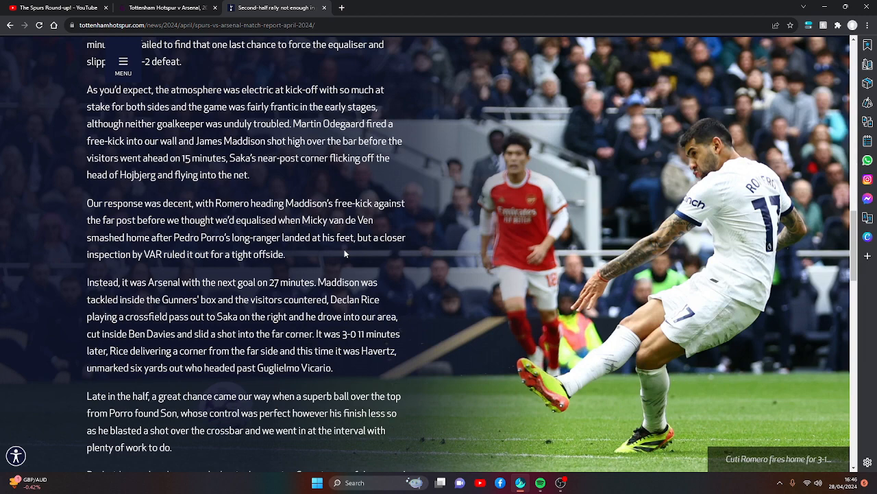
mouse_move(316, 296)
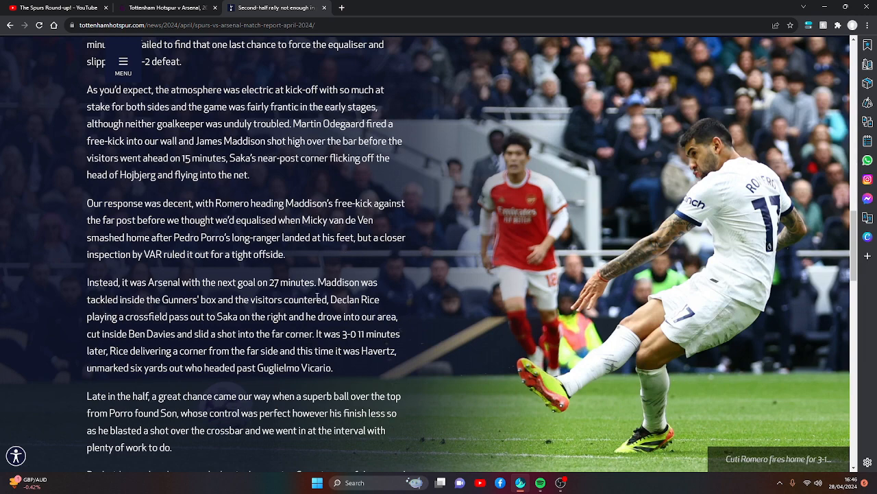
scroll(down, 3)
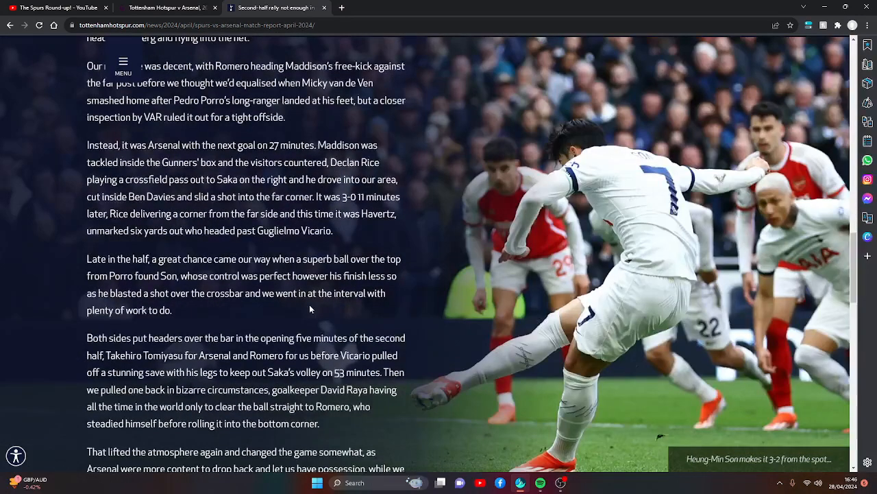
Step: Scroll through the second half to Romero's goal and Son's VAR-awarded penalty for 3–2
scroll(down, 3)
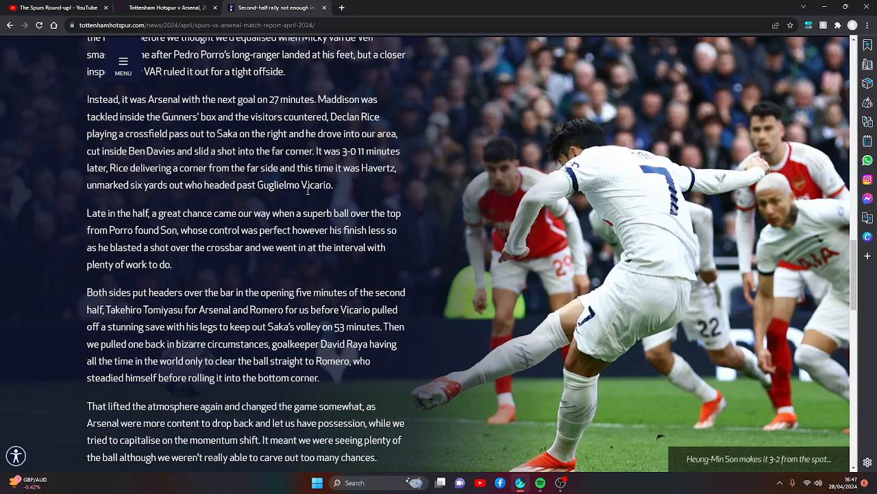
mouse_move(307, 204)
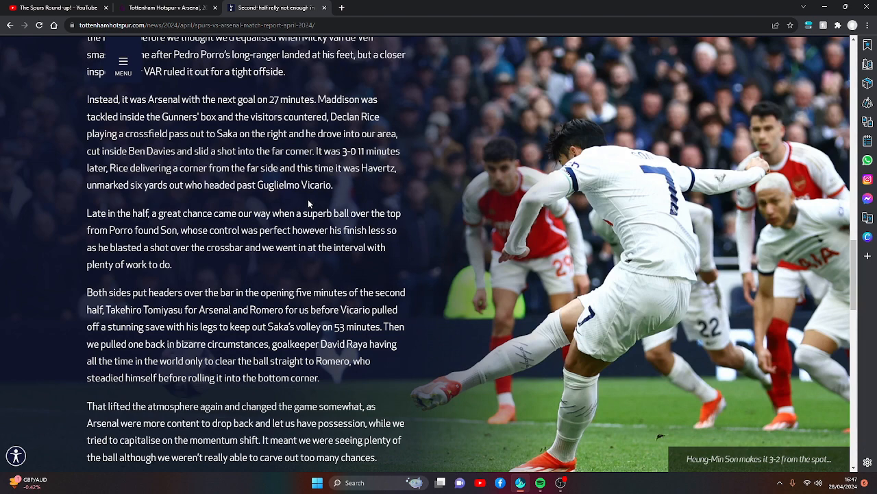
scroll(down, 3)
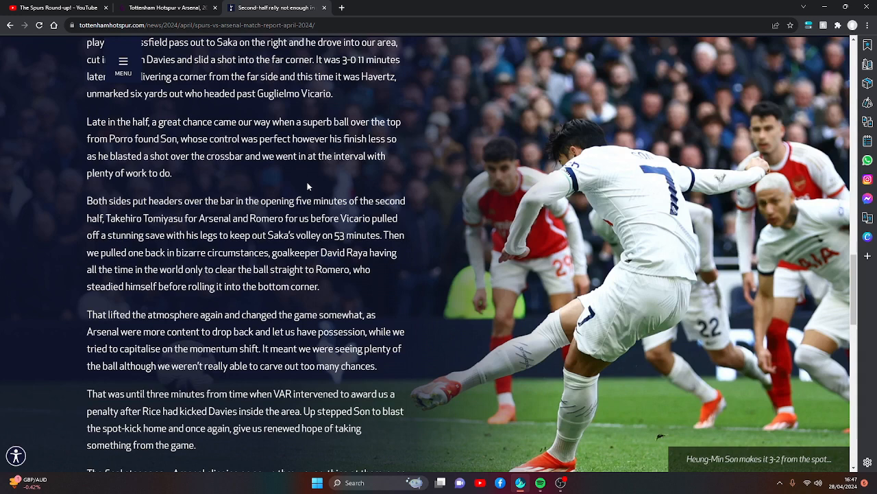
mouse_move(305, 198)
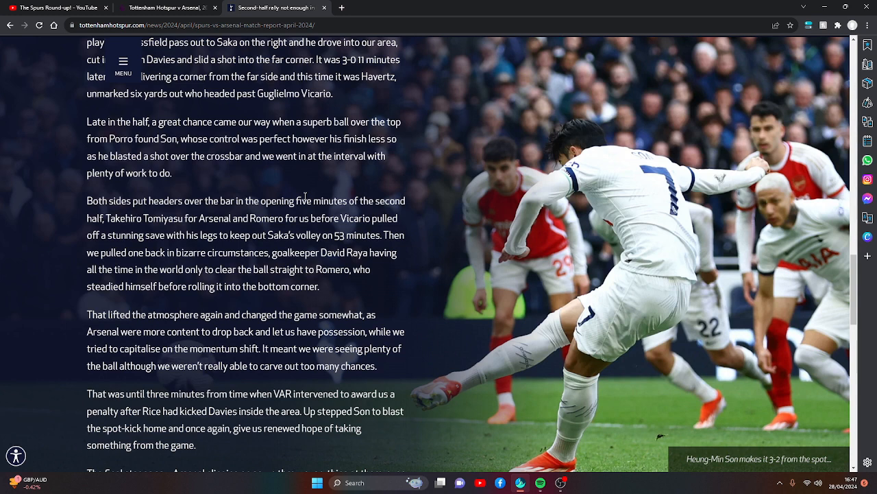
mouse_move(200, 254)
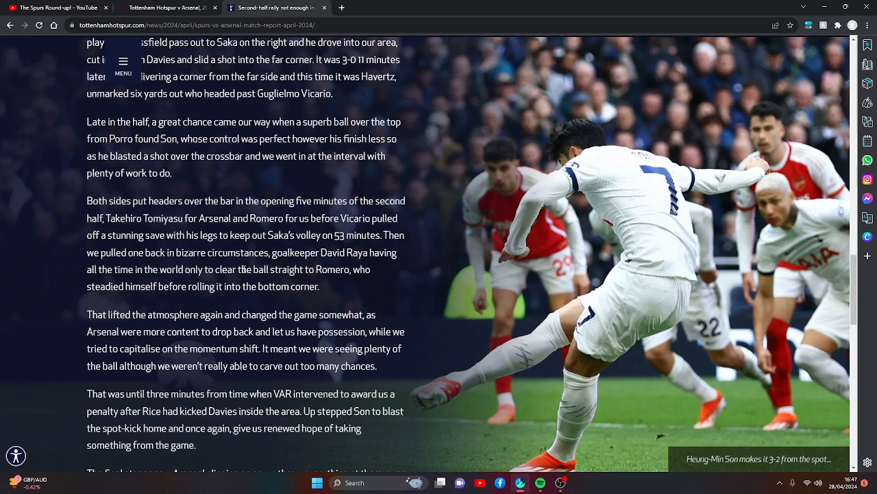
scroll(down, 3)
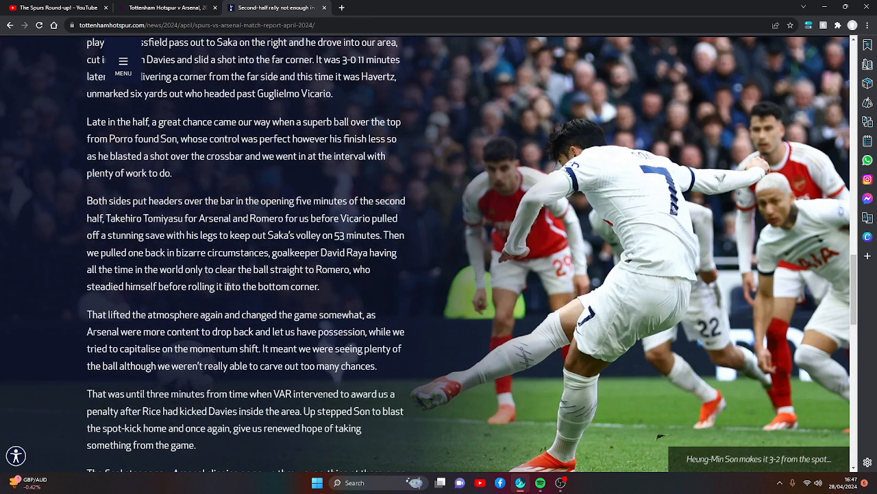
Step: Scroll to the closing paragraph and the Match data with line-ups, goals and referee
scroll(down, 3)
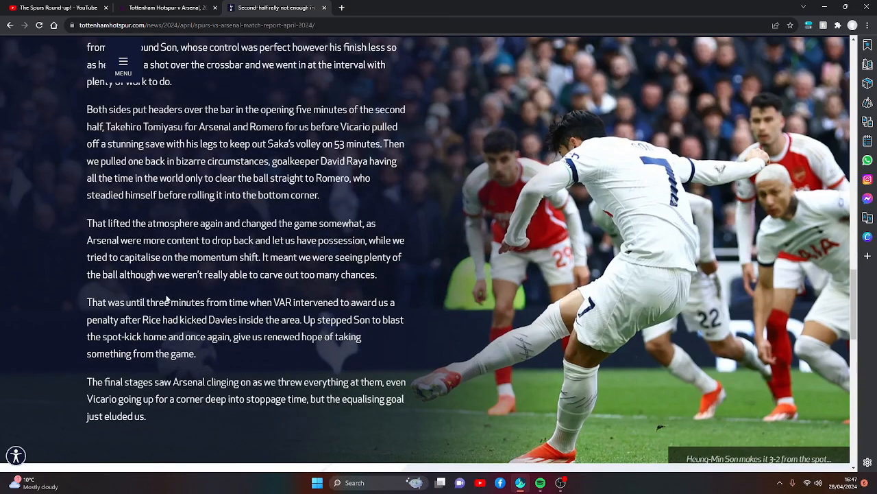
scroll(down, 3)
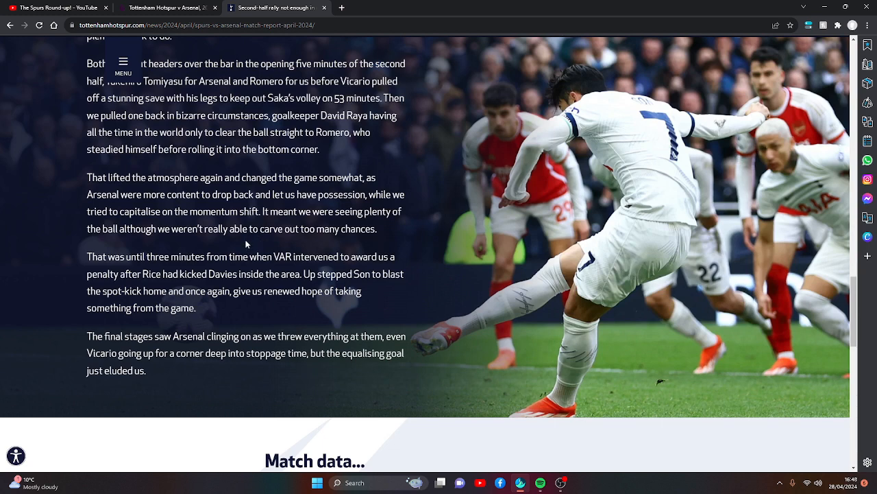
mouse_move(221, 253)
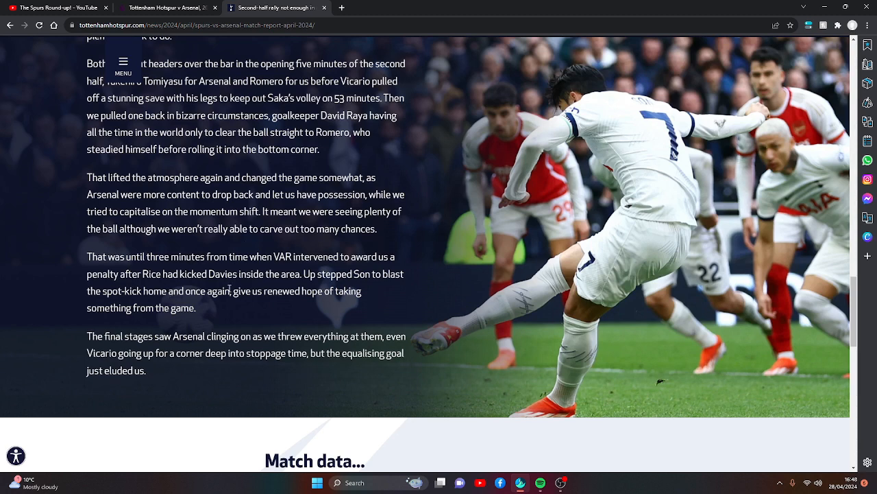
mouse_move(414, 274)
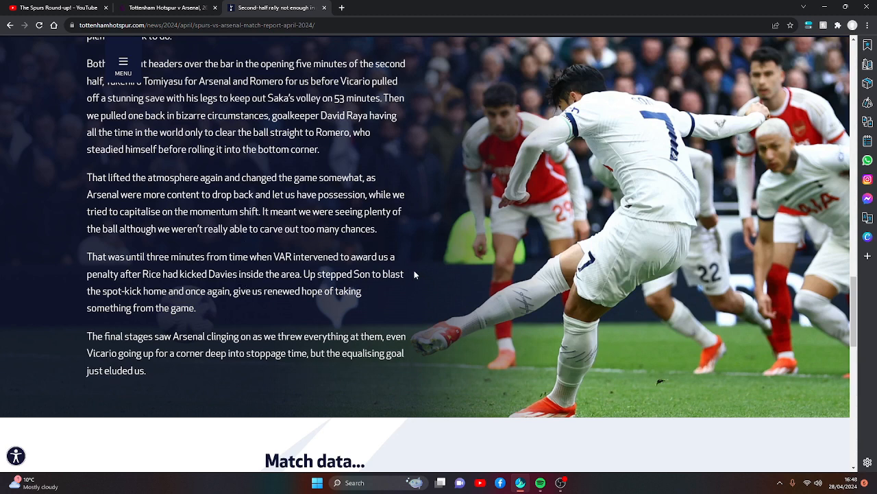
scroll(down, 3)
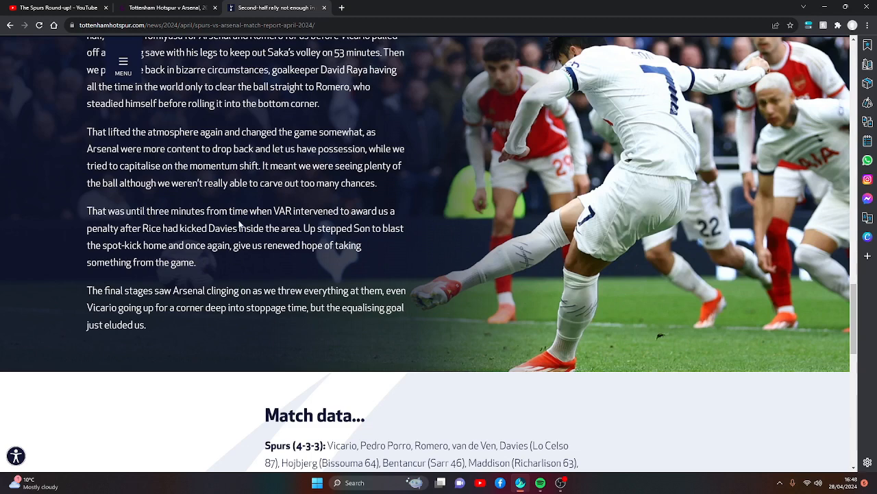
scroll(down, 3)
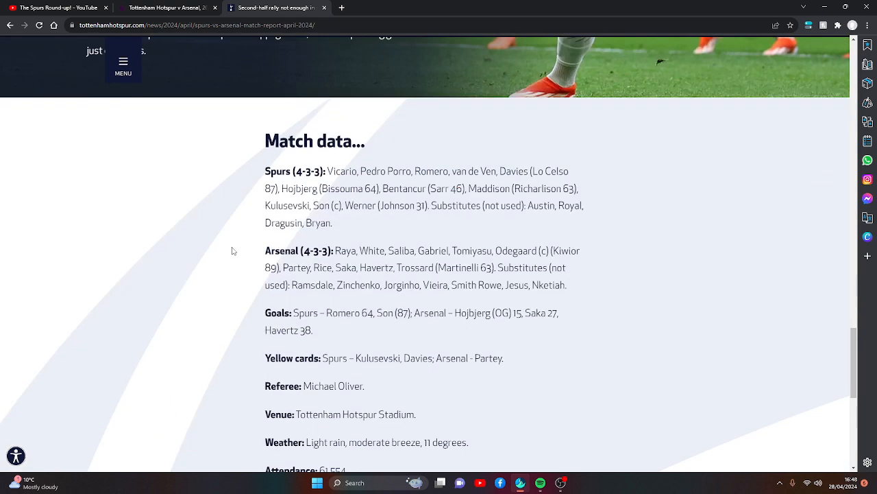
Step: Scroll the Spurs 2–3 Arsenal match page past officials, live commentary and line-ups
scroll(down, 3)
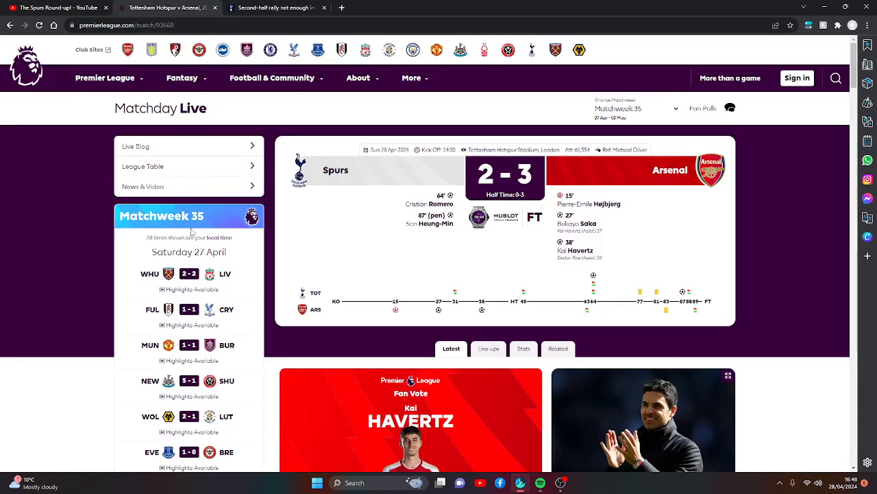
scroll(down, 3)
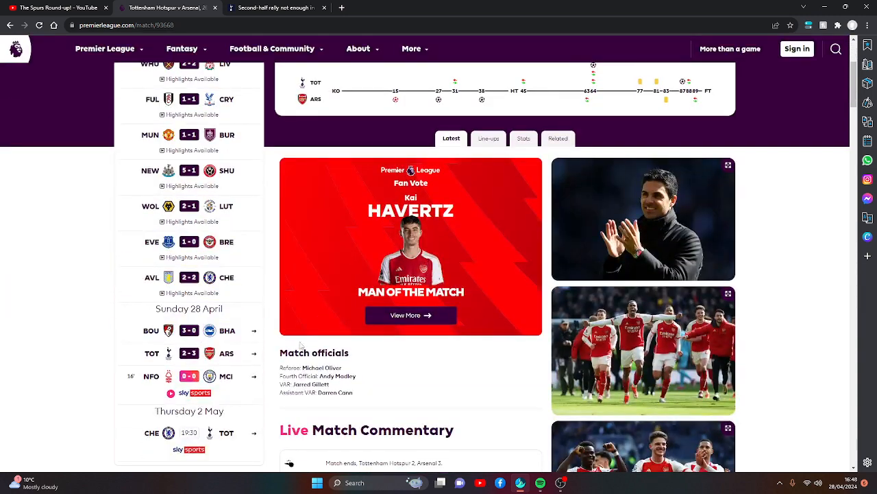
scroll(up, 3)
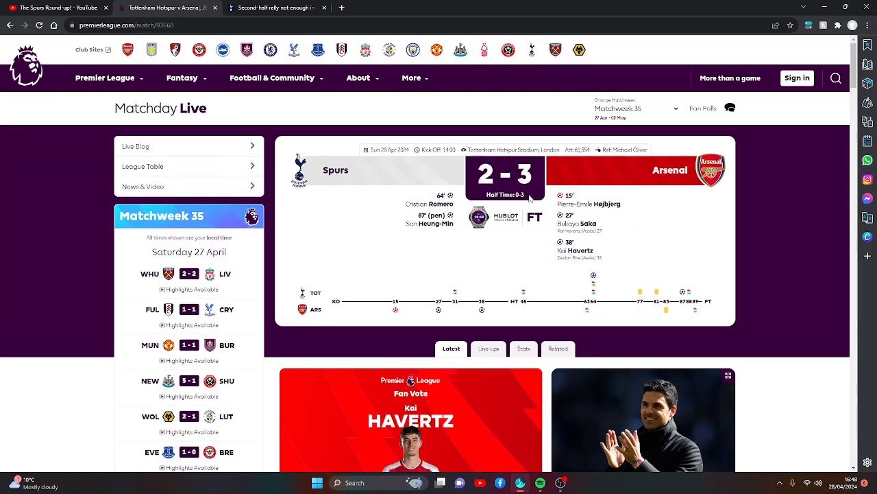
mouse_move(373, 293)
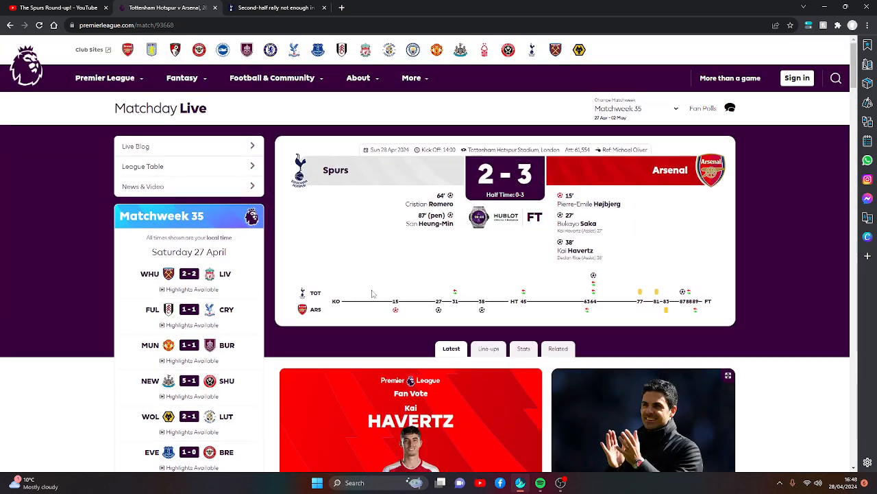
scroll(down, 3)
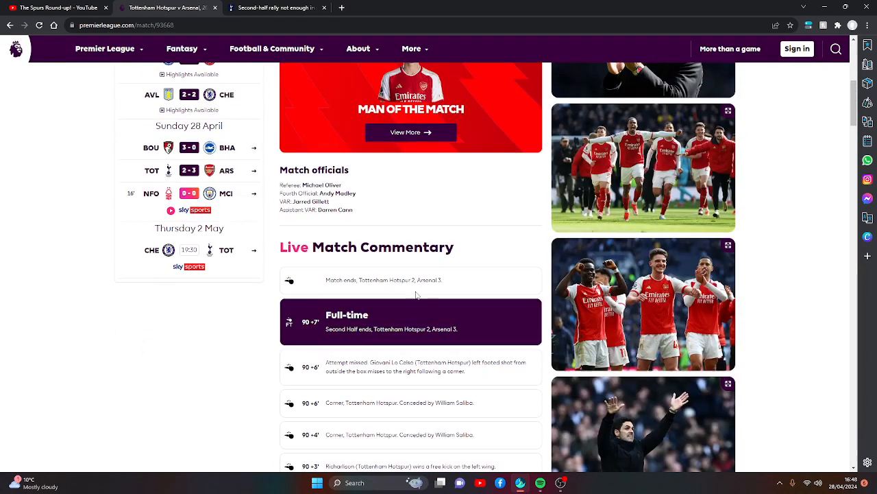
scroll(up, 3)
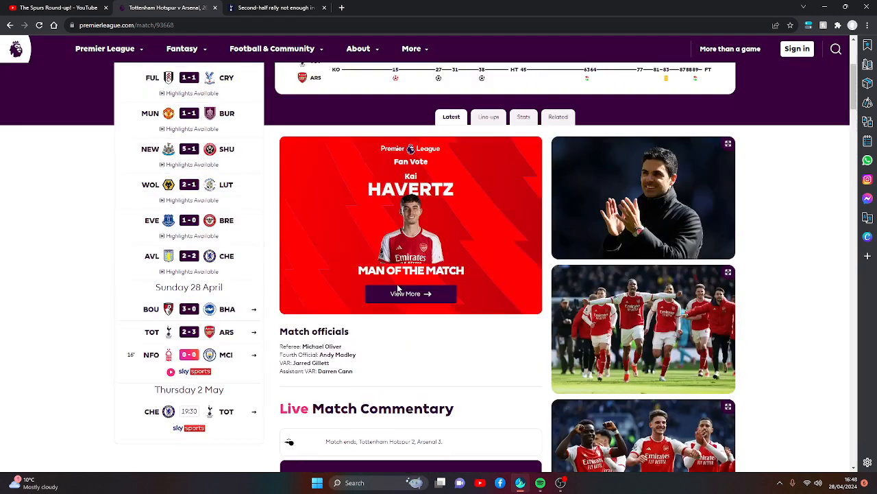
scroll(down, 3)
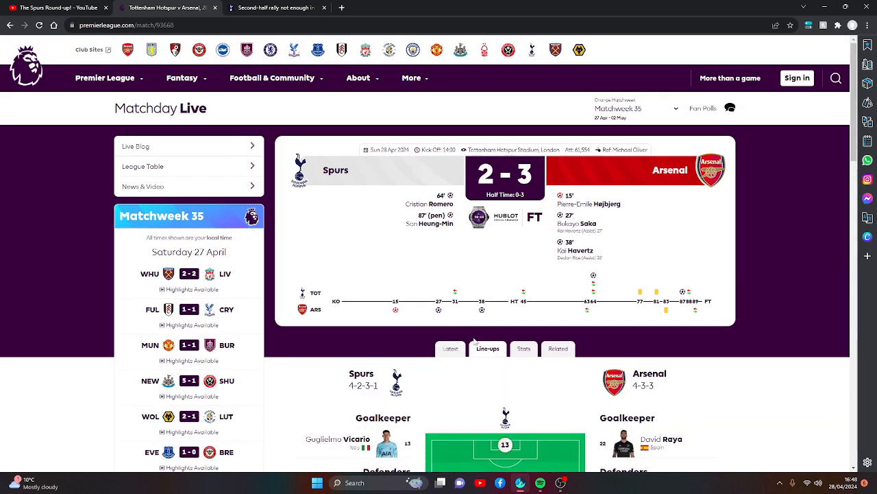
scroll(down, 3)
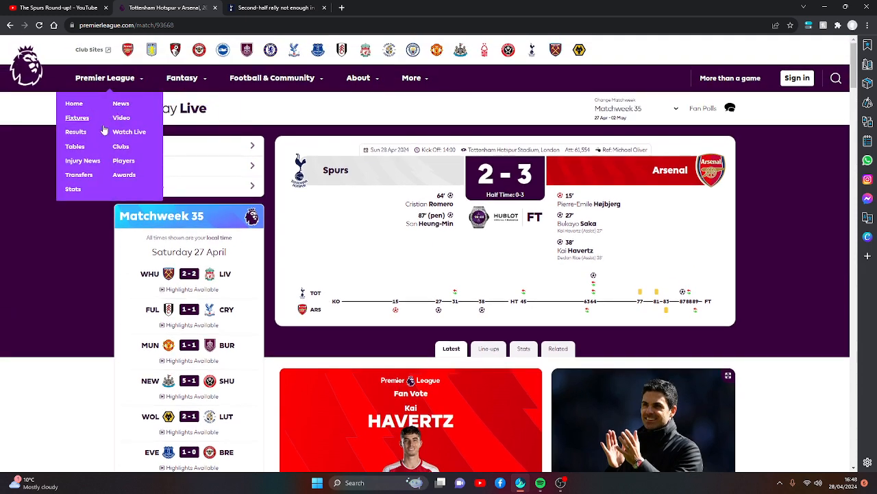
Step: Show the 2023/24 table via Tables, with Arsenal top on 80 points and Spurs fifth
click(76, 146)
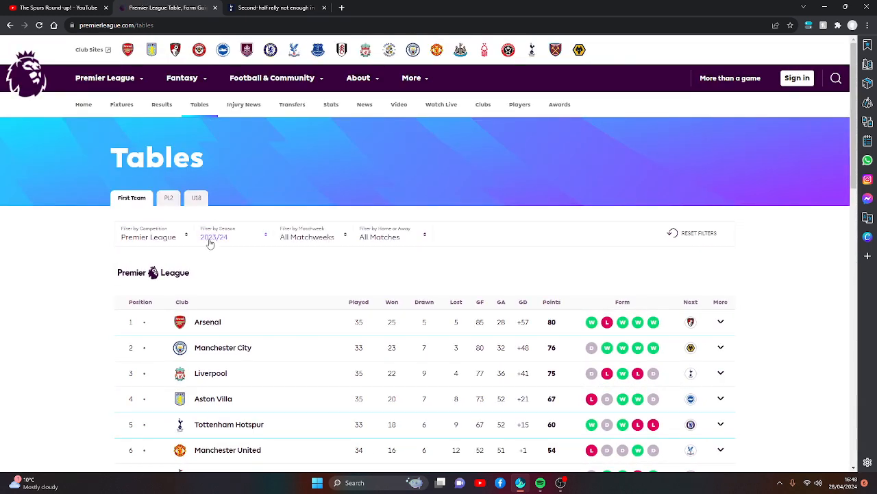
click(727, 271)
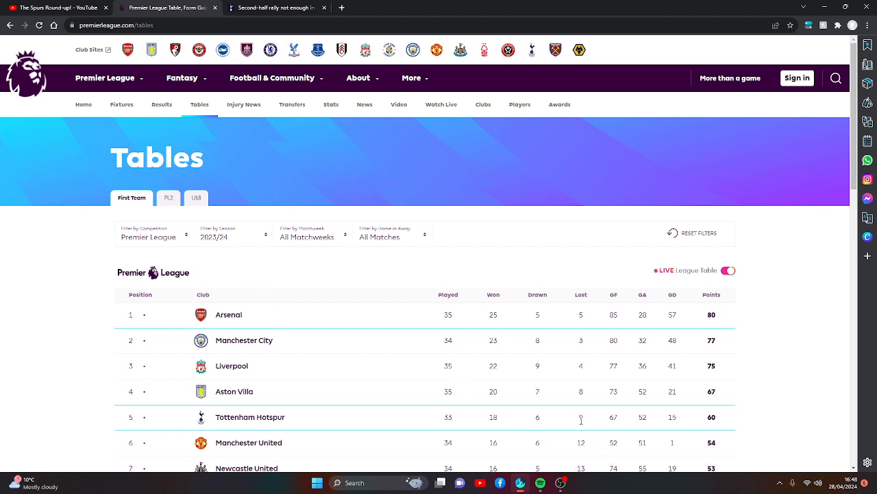
scroll(down, 3)
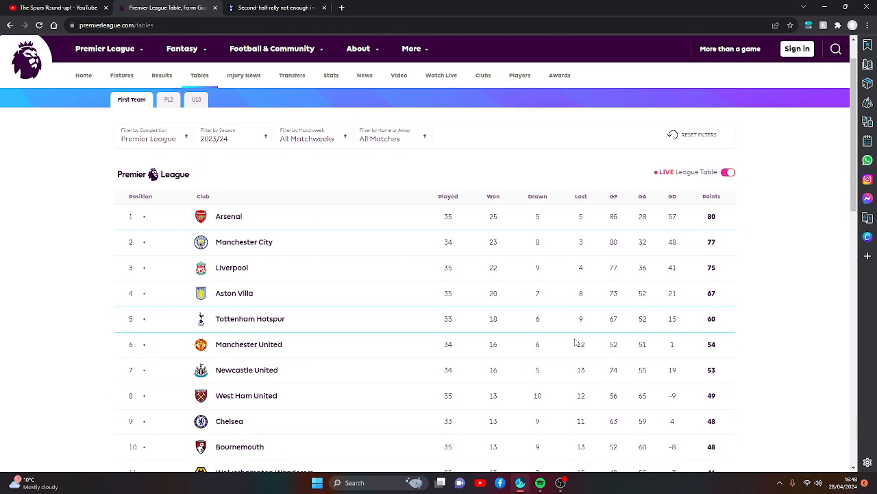
mouse_move(392, 256)
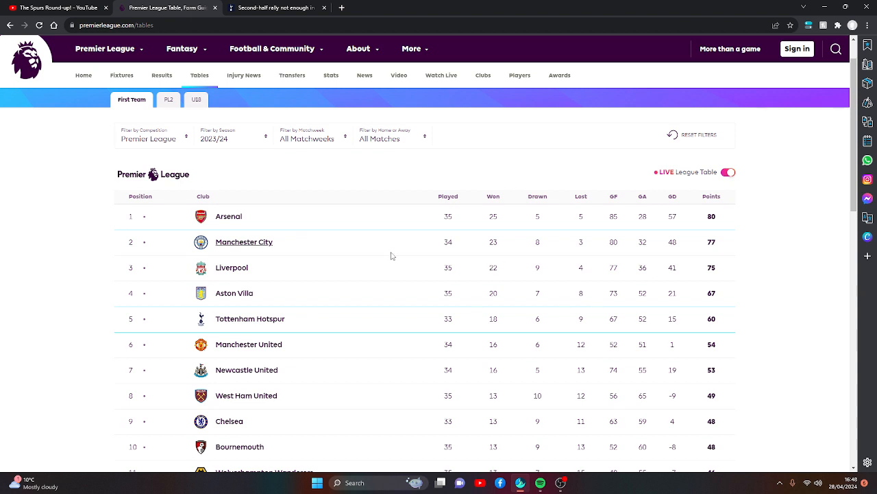
mouse_move(571, 207)
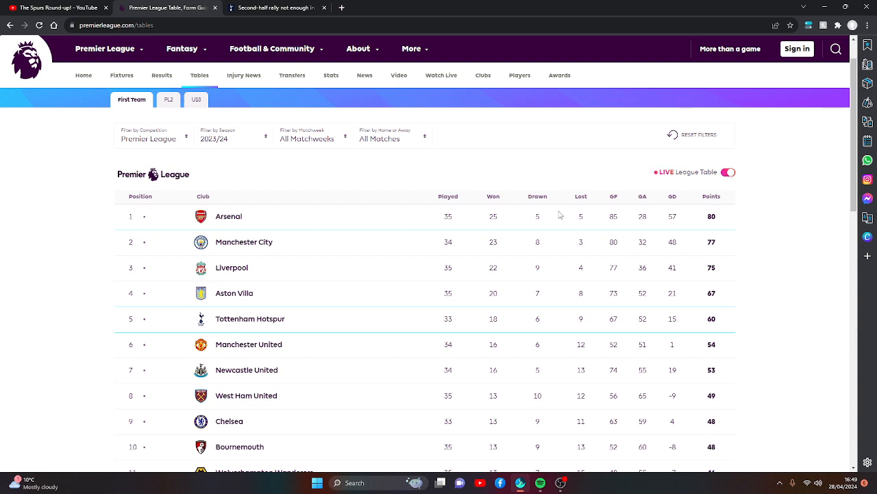
mouse_move(712, 233)
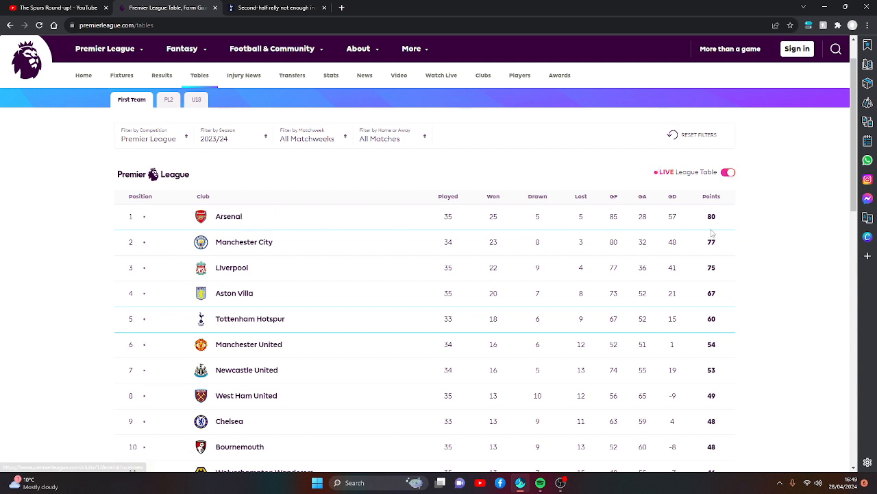
mouse_move(436, 225)
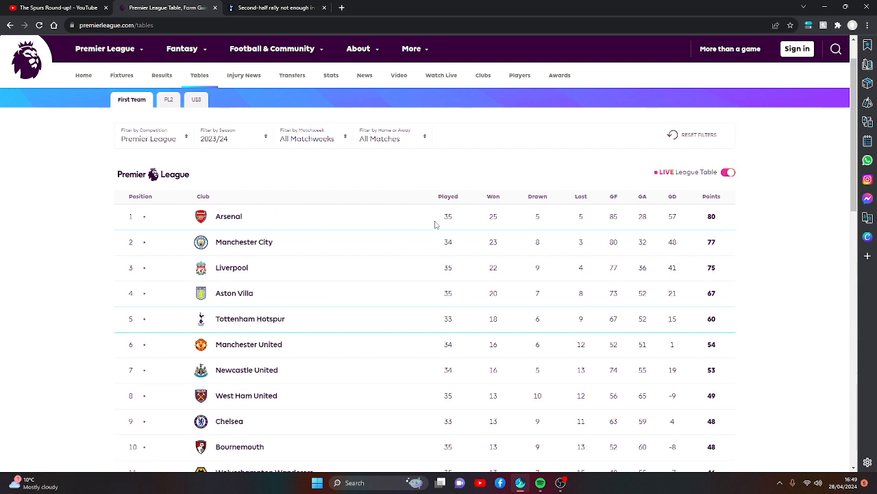
mouse_move(426, 214)
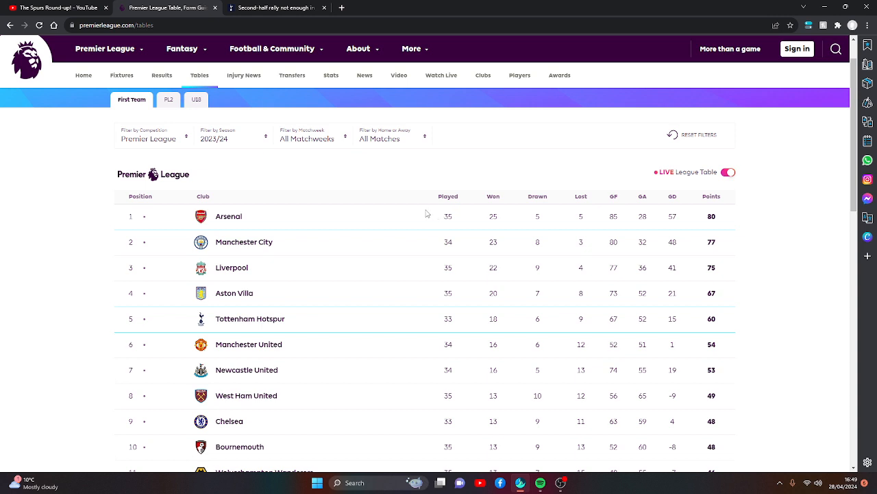
mouse_move(229, 216)
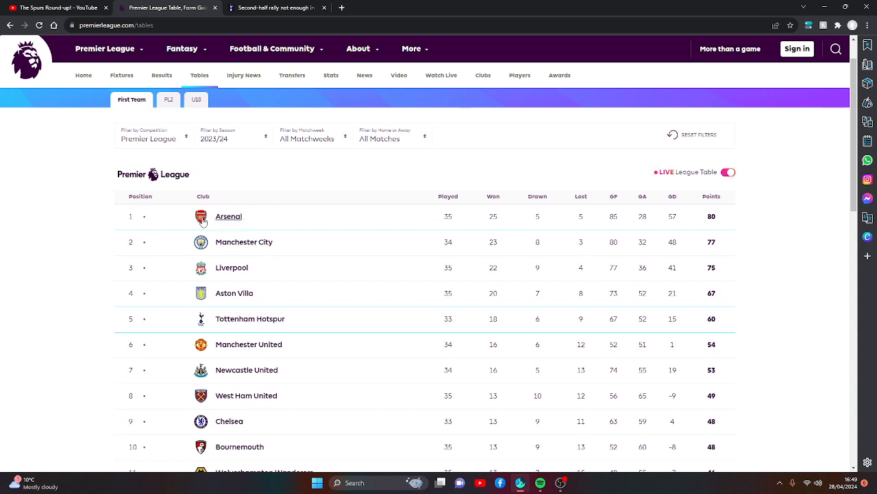
mouse_move(250, 319)
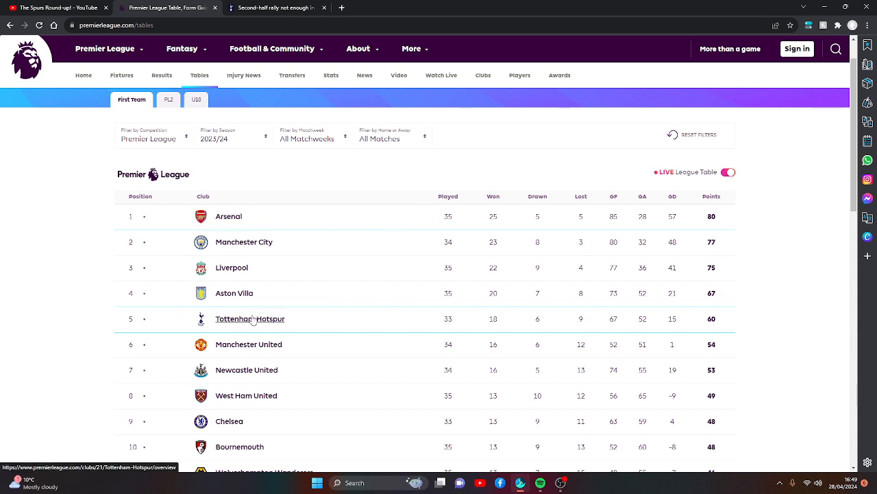
mouse_move(250, 319)
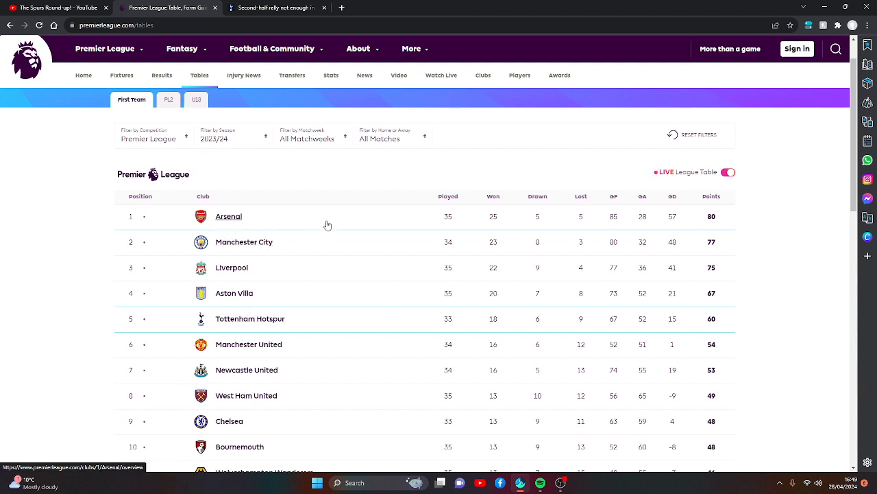
click(229, 216)
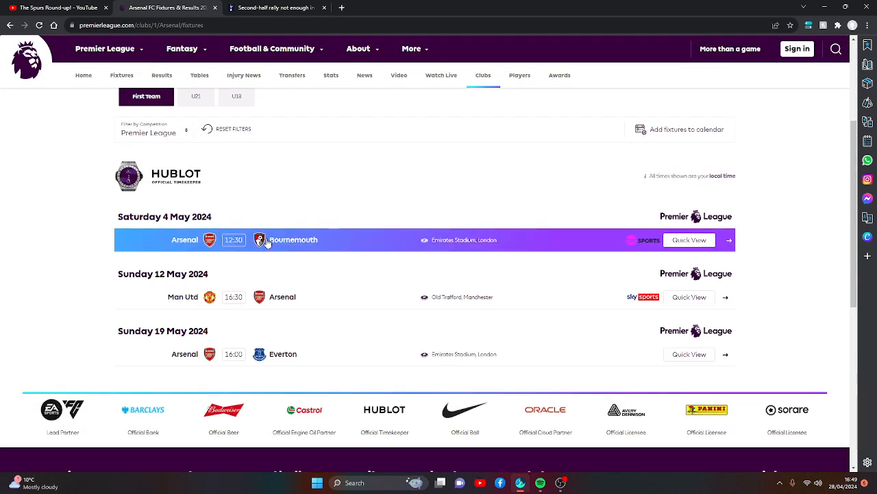
mouse_move(267, 283)
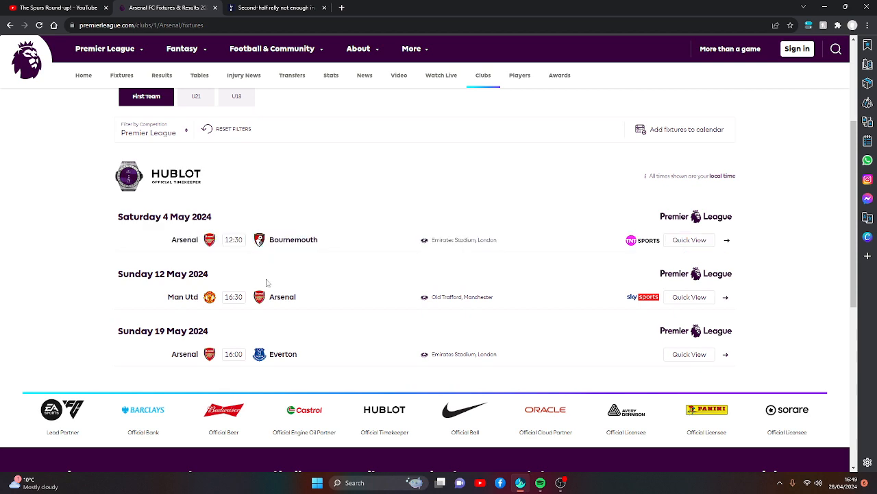
mouse_move(268, 305)
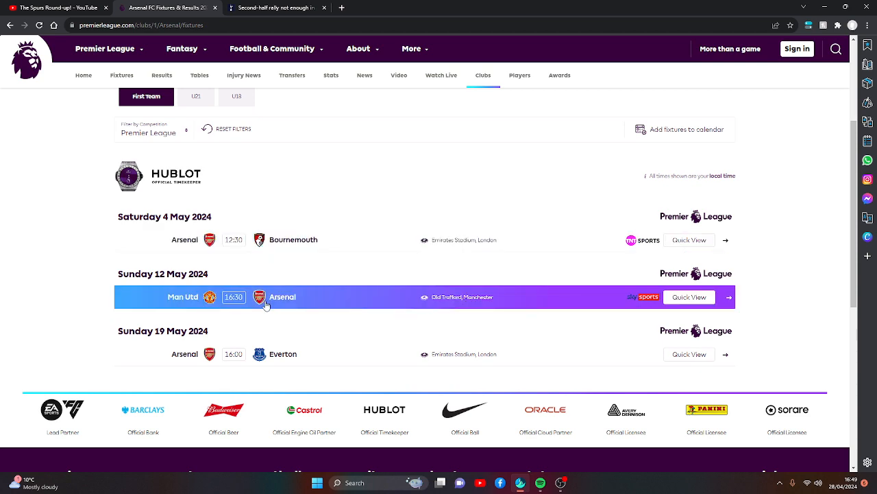
scroll(up, 3)
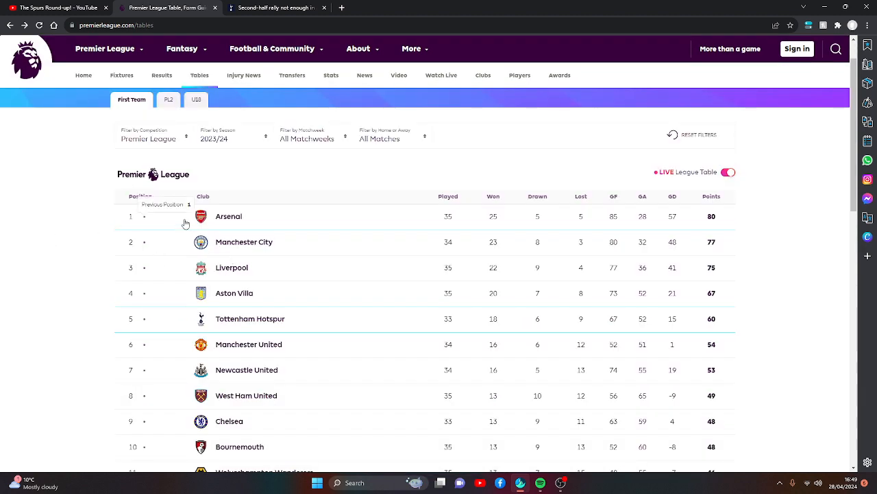
mouse_move(16, 272)
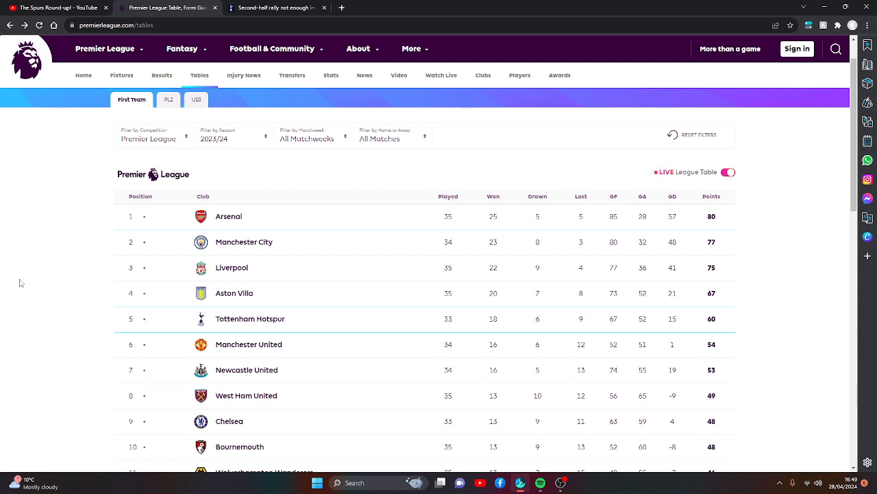
Step: Switch to The Spurs Round-up! channel, view its Home page, then its Videos page of recent uploads
click(54, 8)
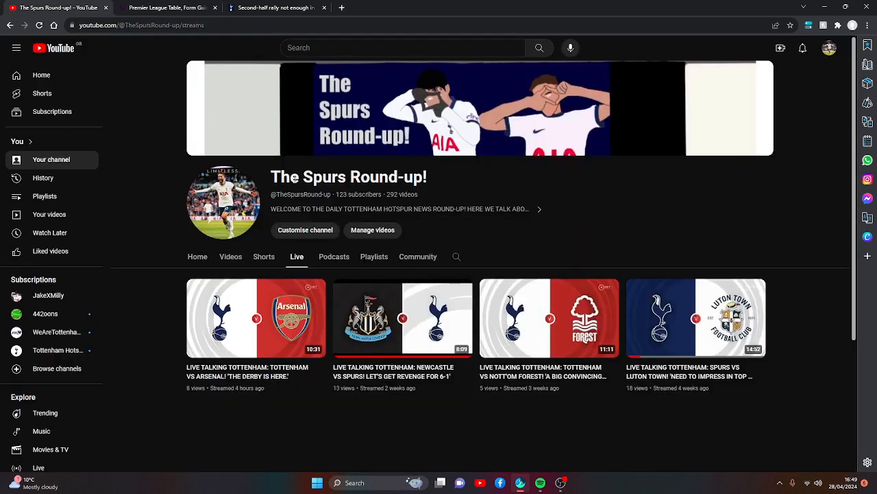
click(231, 257)
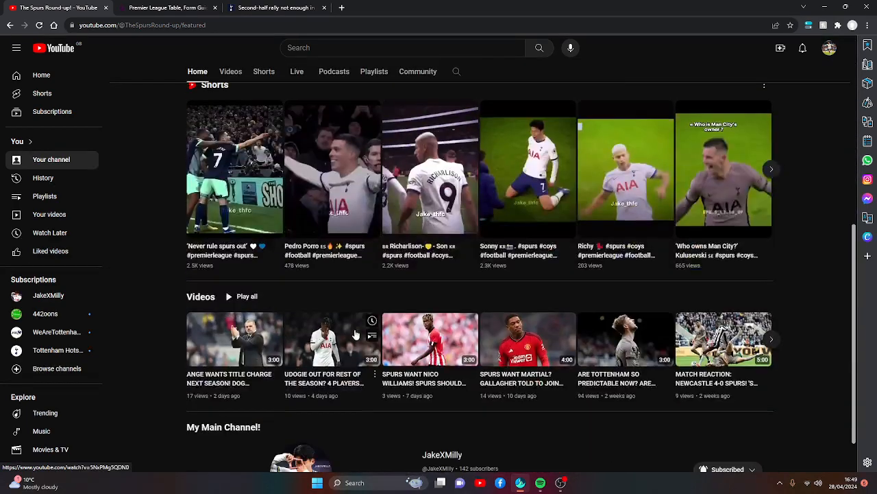
scroll(down, 3)
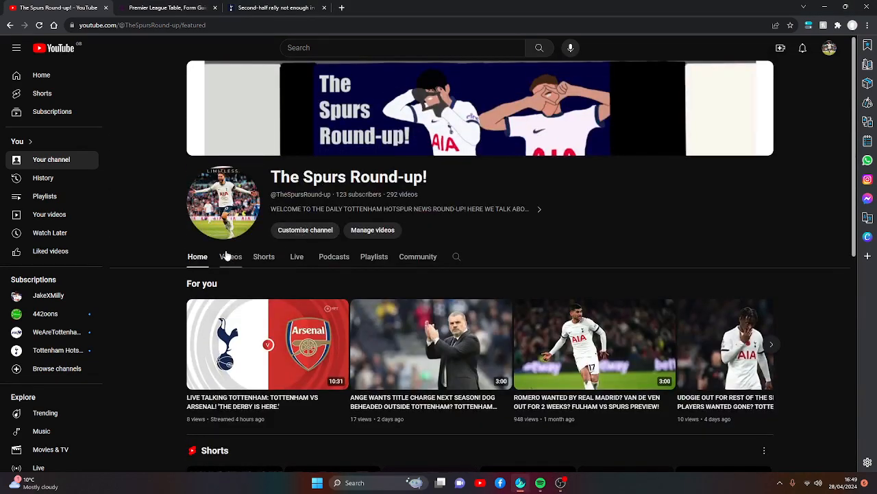
click(231, 256)
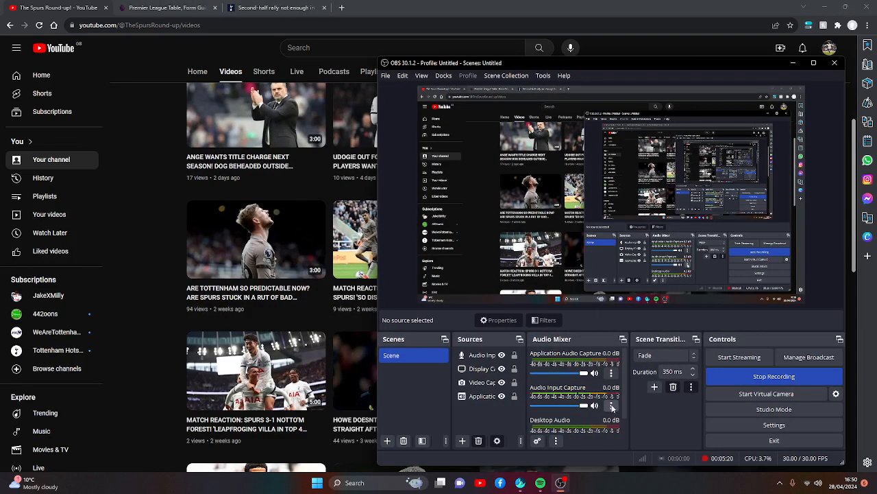
mouse_move(636, 416)
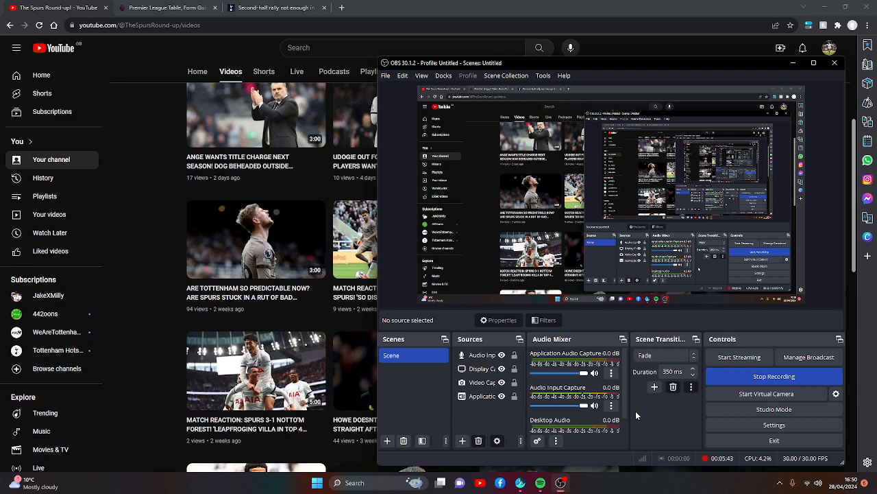
mouse_move(663, 415)
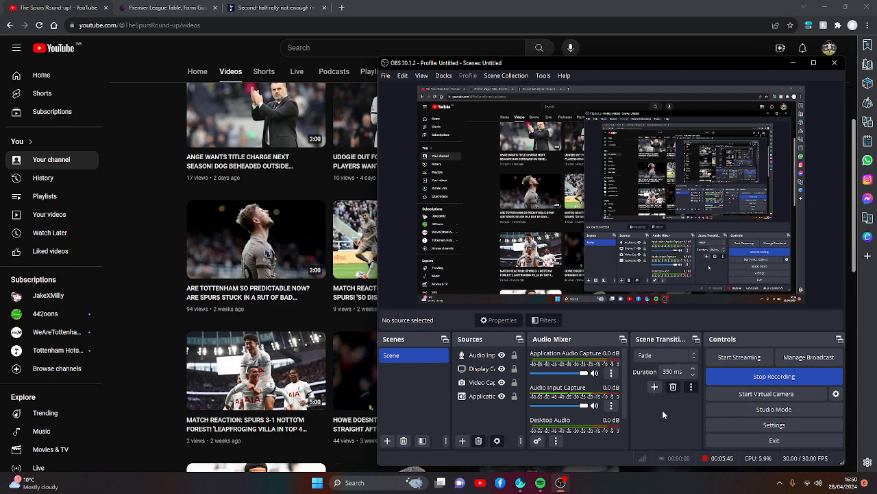
mouse_move(642, 417)
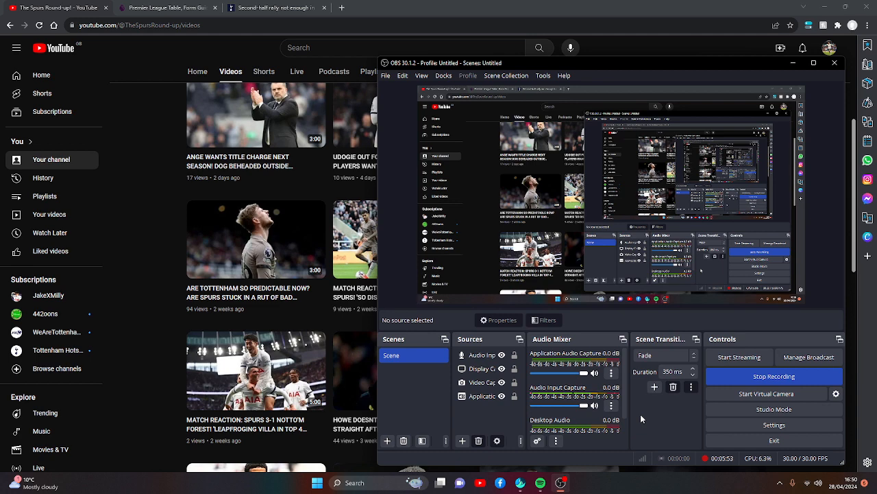
mouse_move(672, 414)
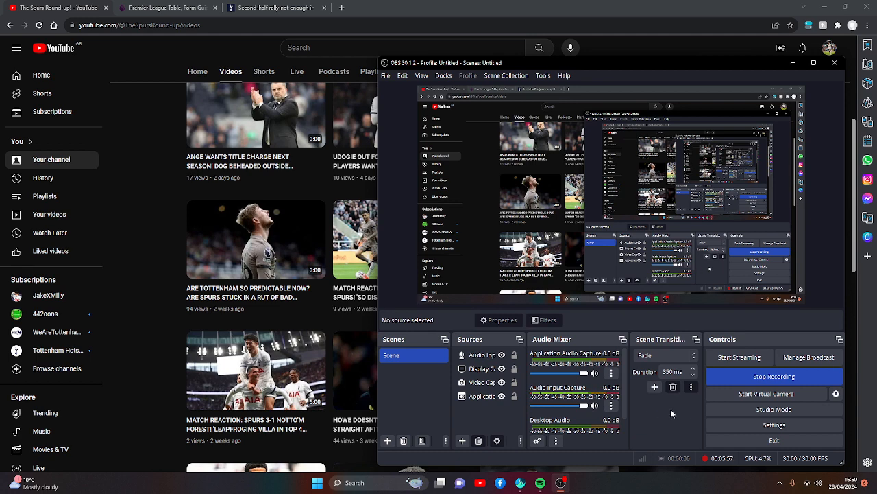